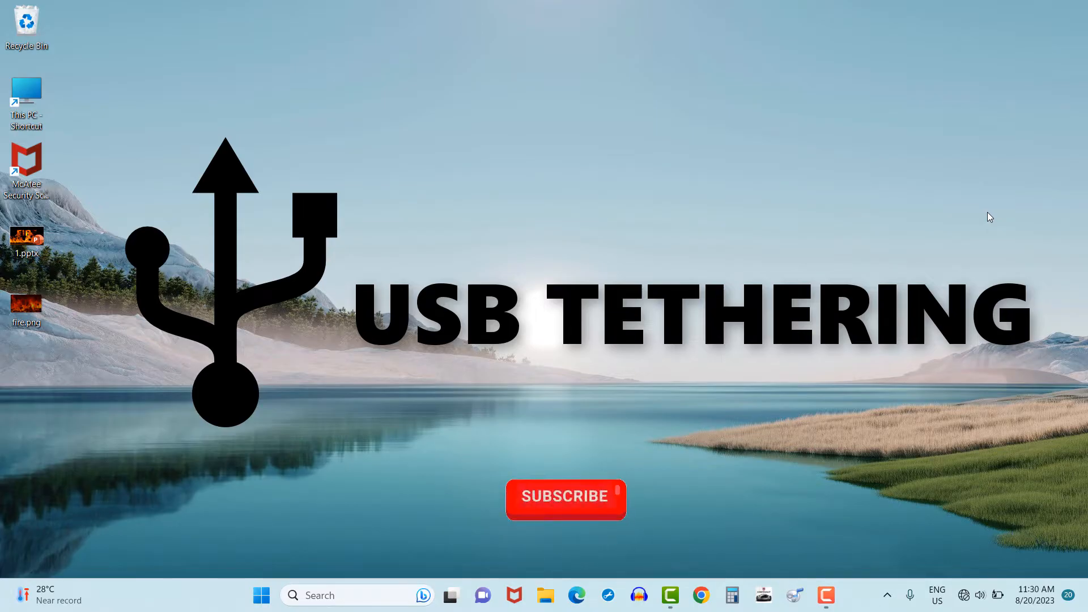
# Switch the laptop's Wi-Fi off from the network quick settings so it drops its connection
pyautogui.click(565, 499)
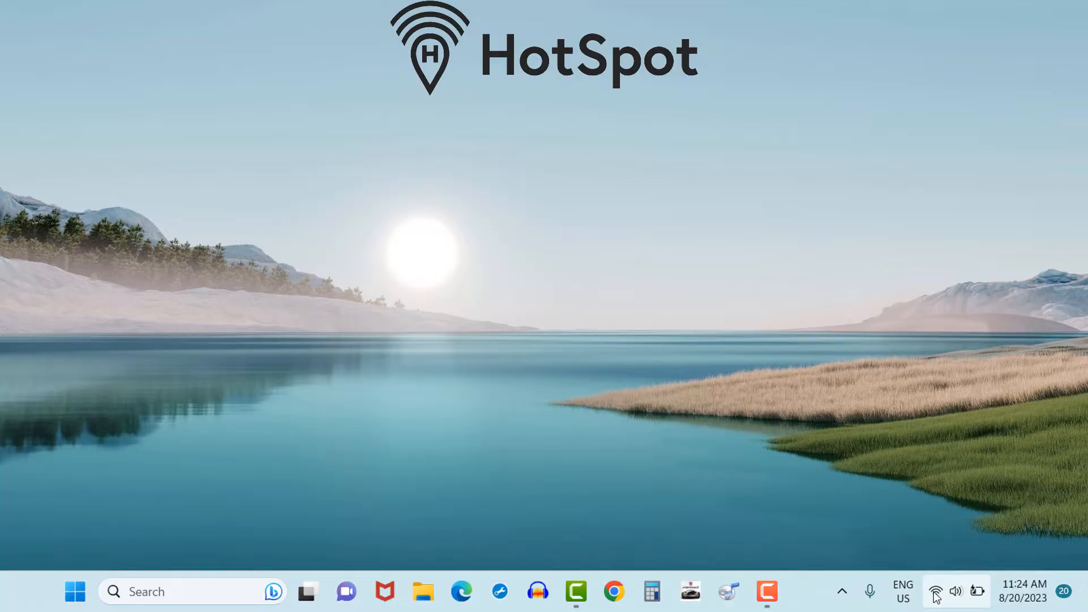
pyautogui.click(936, 592)
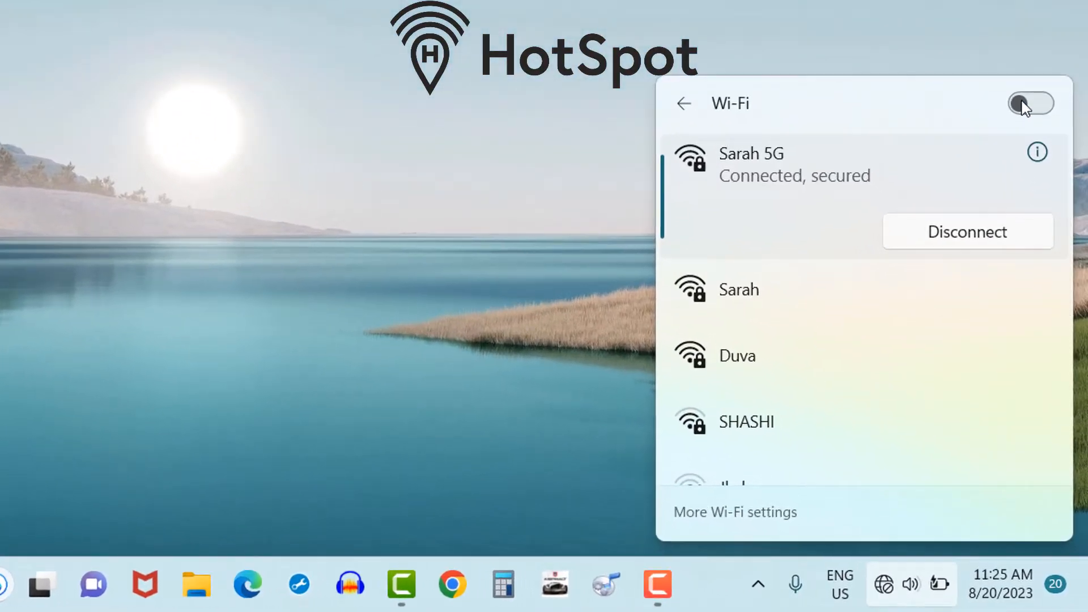
pyautogui.click(1032, 103)
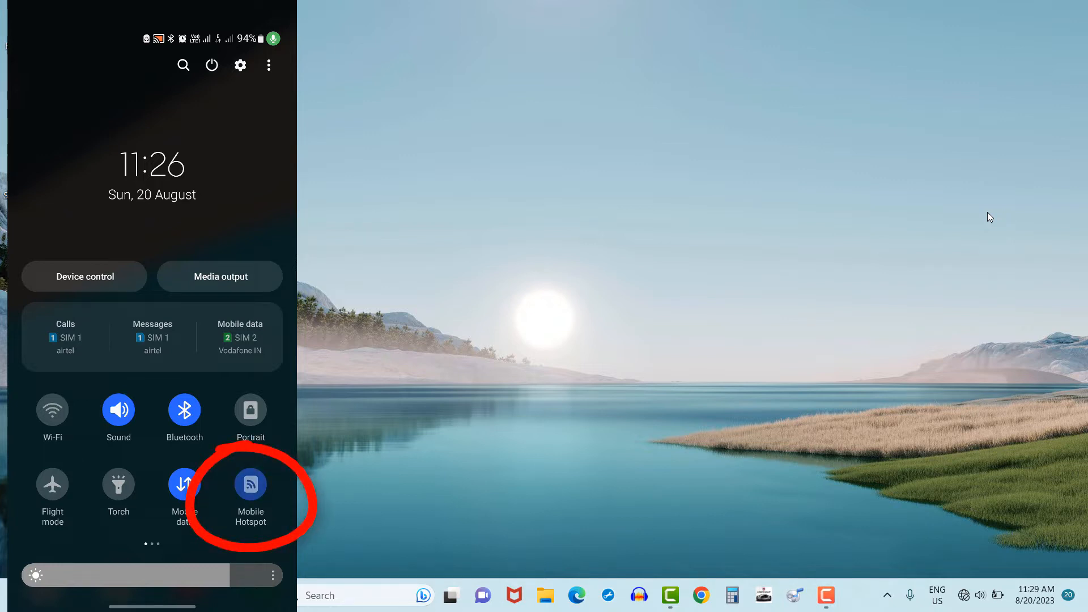
# Turn on Mobile Hotspot via Settings > Connections > Mobile Hotspot and Tethering on the phone
pyautogui.click(250, 485)
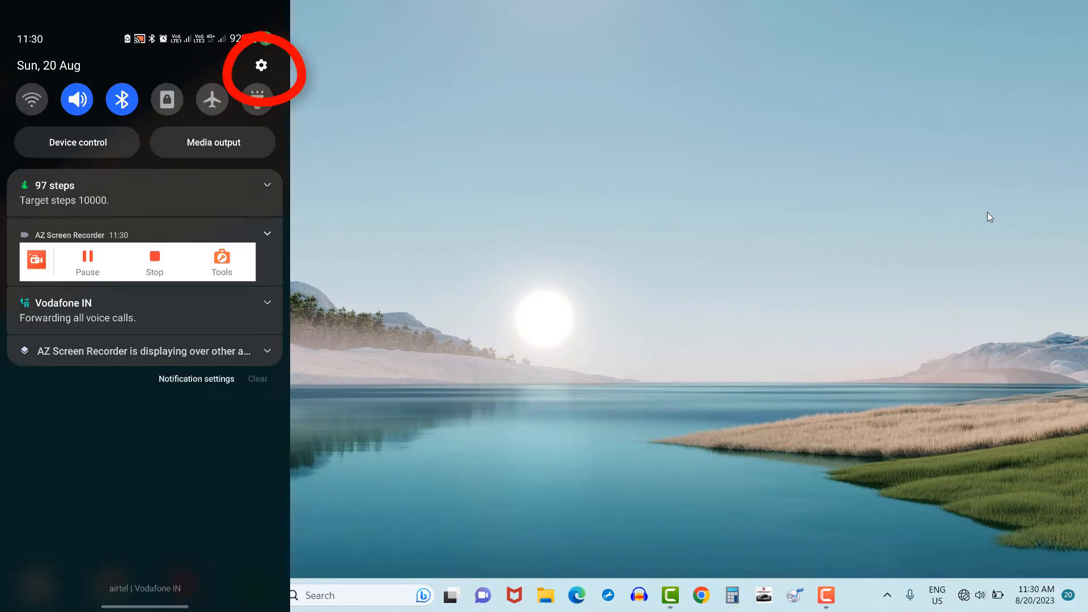
pyautogui.click(261, 65)
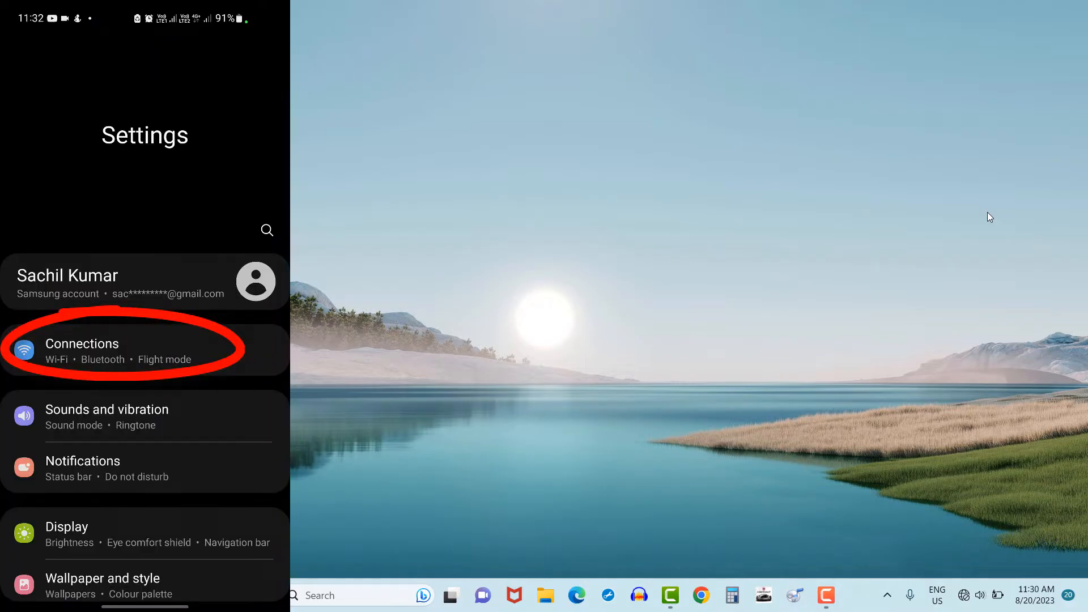
pyautogui.click(81, 344)
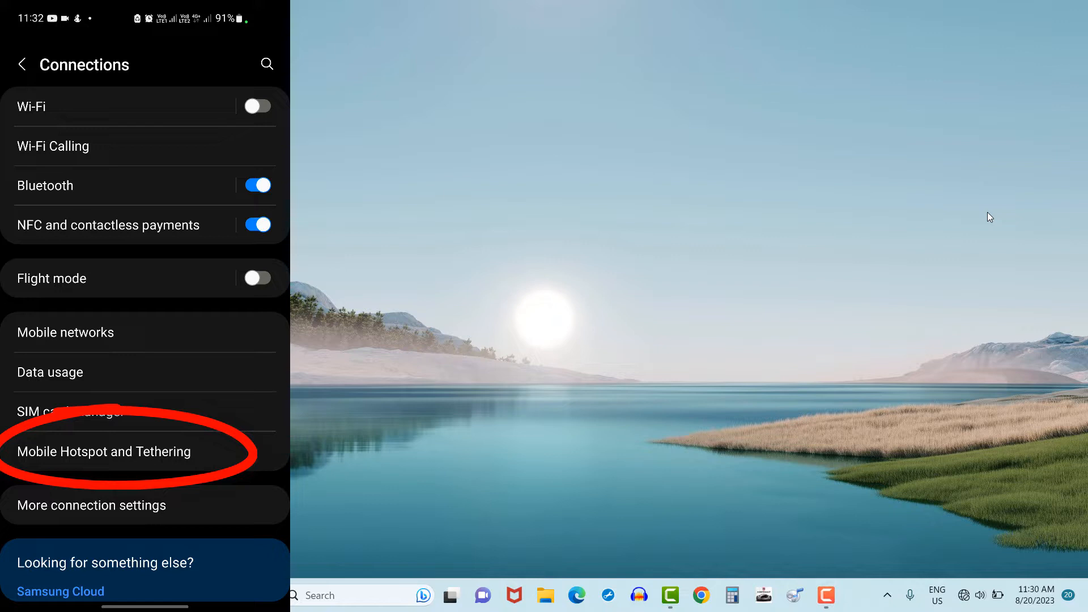
pyautogui.click(105, 451)
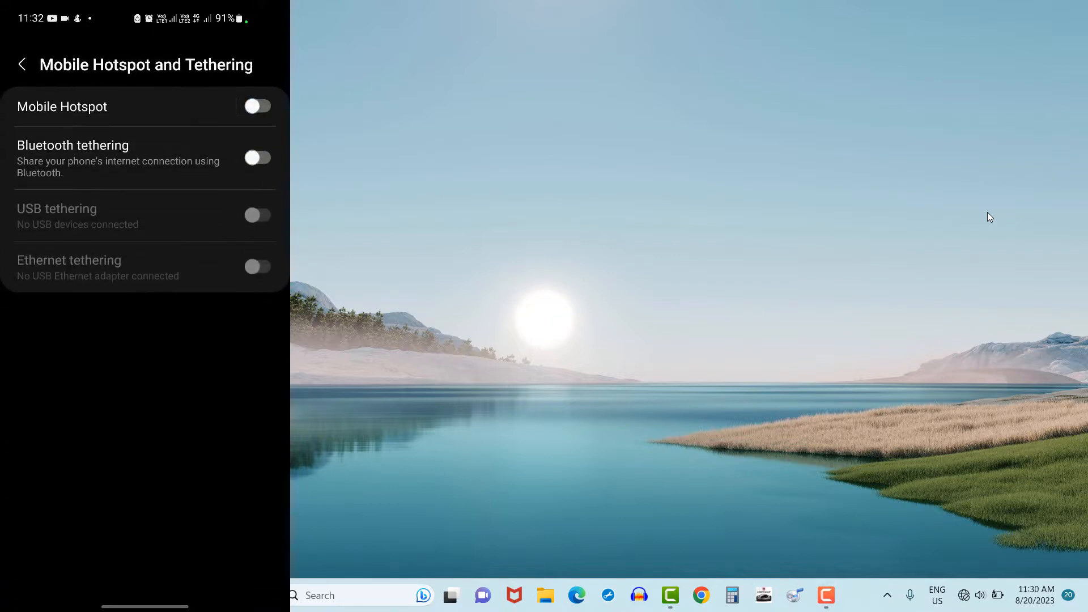
pyautogui.click(257, 107)
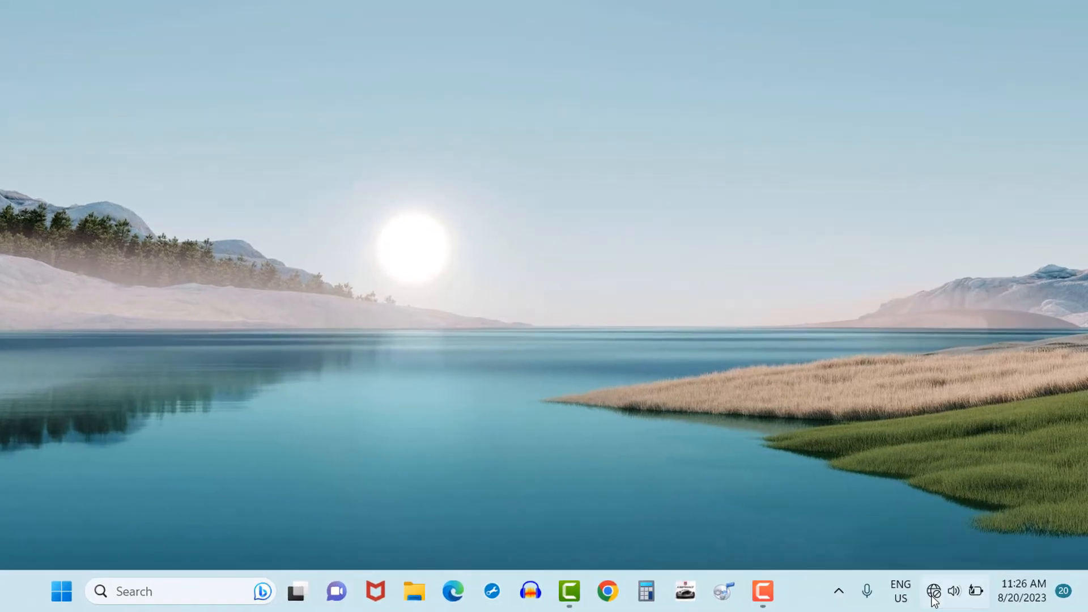
# Turn Wi-Fi back on and connect the laptop to the Galaxy S1058da hotspot network
pyautogui.click(943, 592)
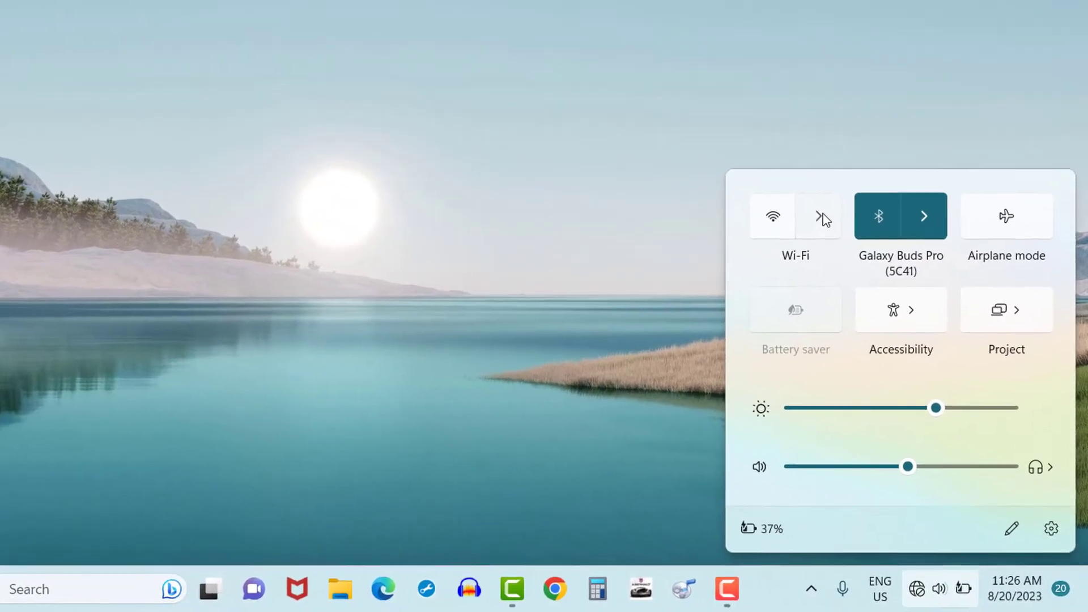
pyautogui.click(819, 216)
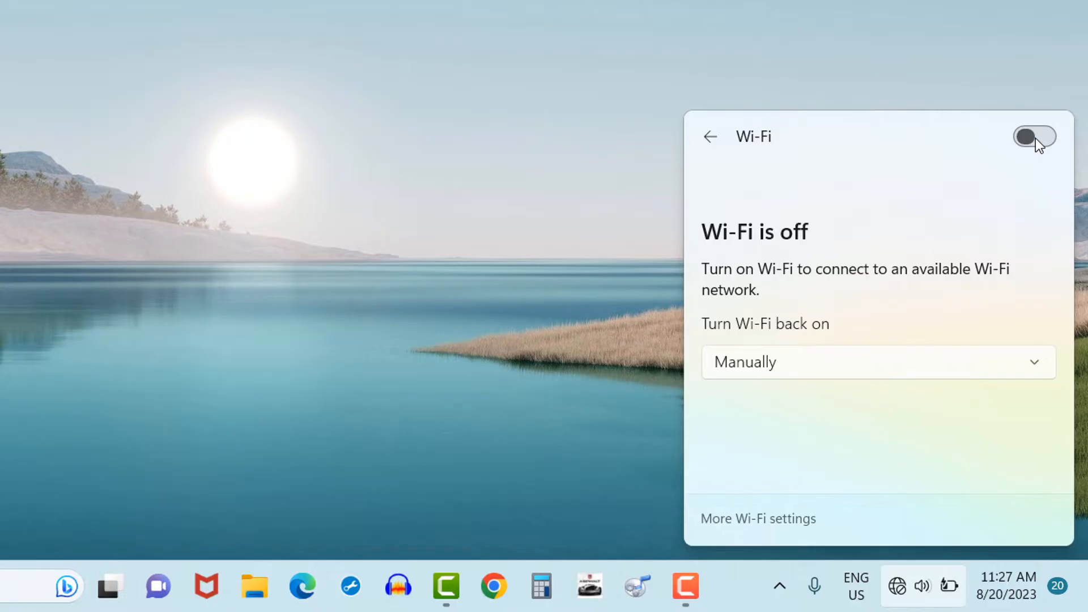
pyautogui.click(1031, 137)
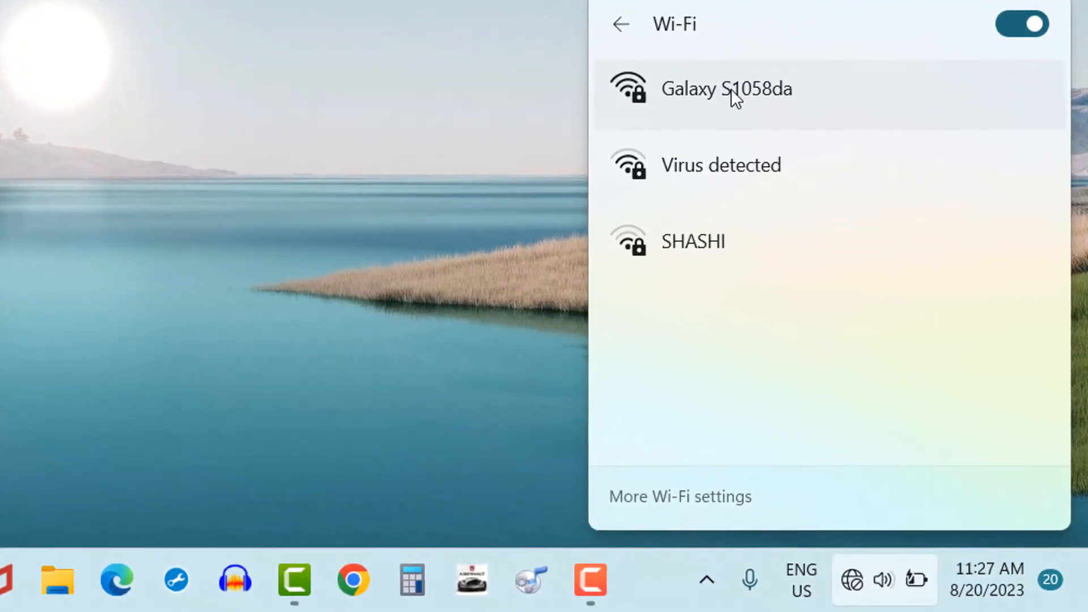
pyautogui.click(728, 89)
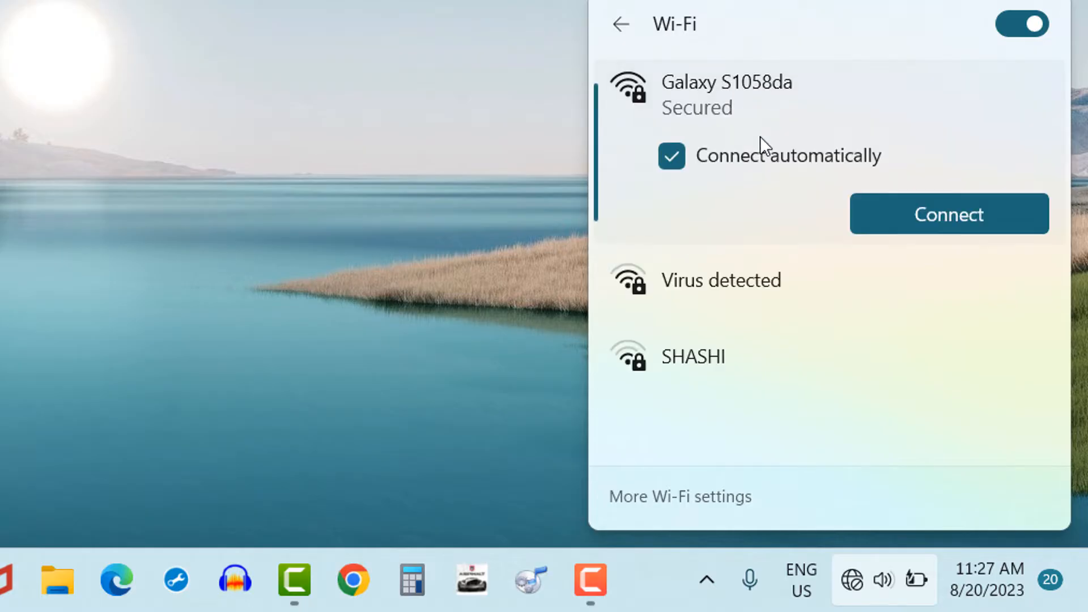
pyautogui.click(949, 215)
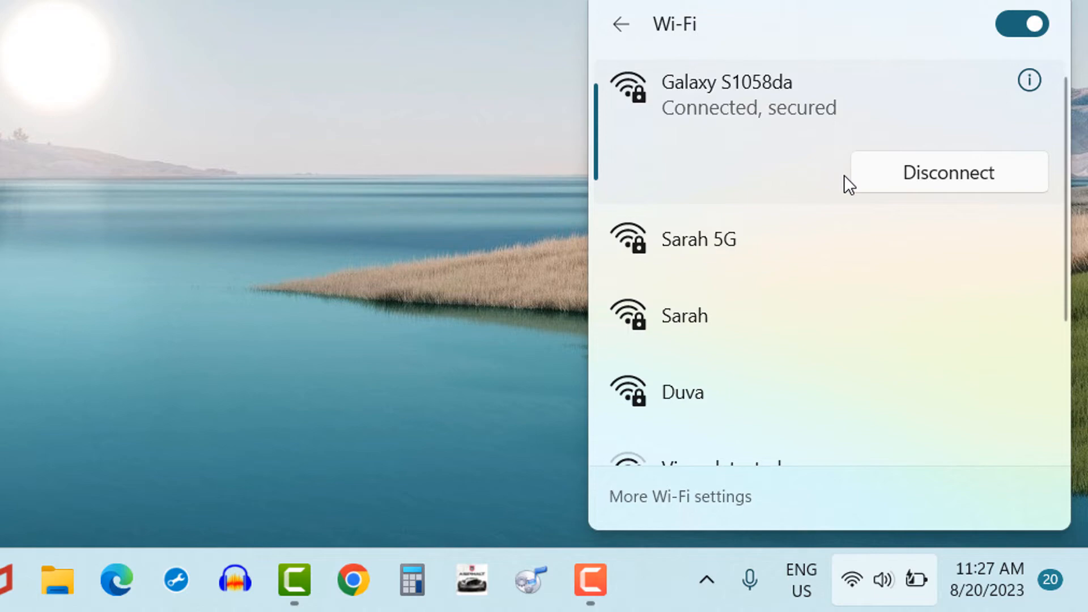
pyautogui.moveTo(548, 126)
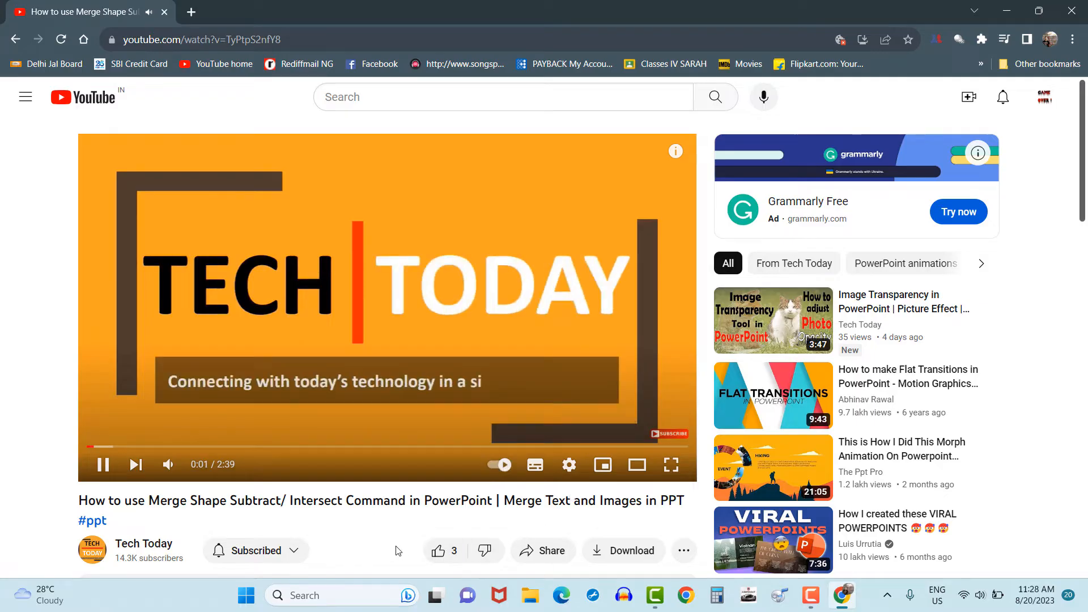
# Play a YouTube video in Chrome to confirm browsing works over the hotspot
pyautogui.click(439, 551)
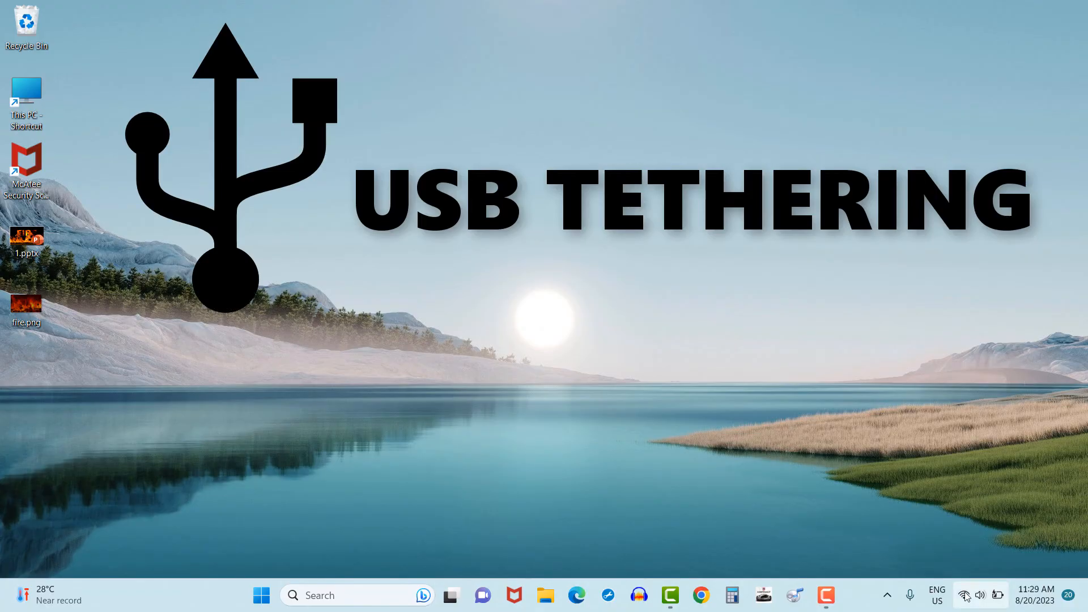
pyautogui.click(964, 595)
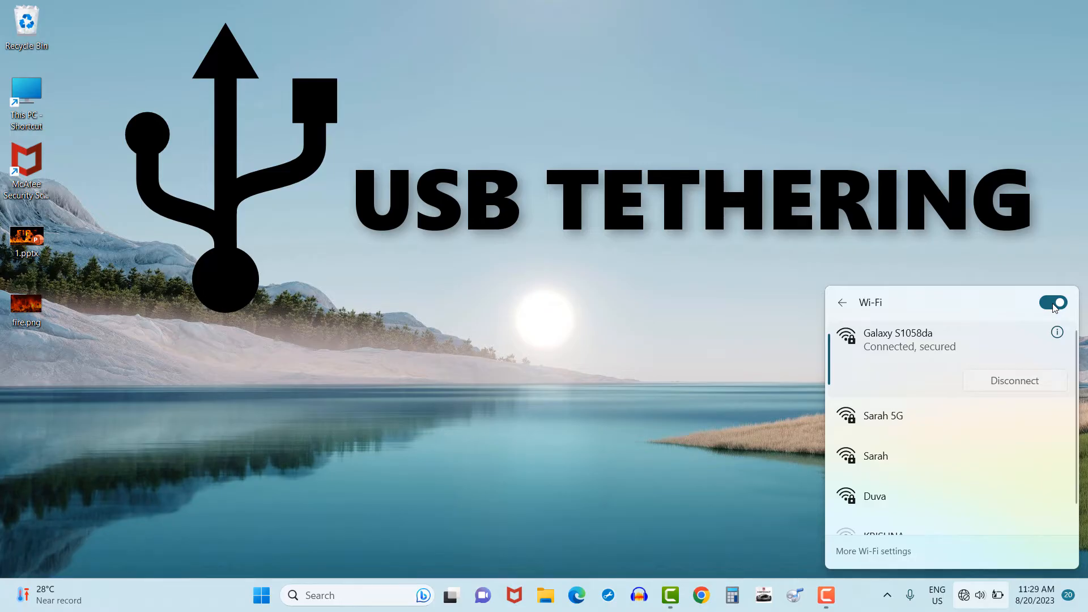
pyautogui.click(1052, 302)
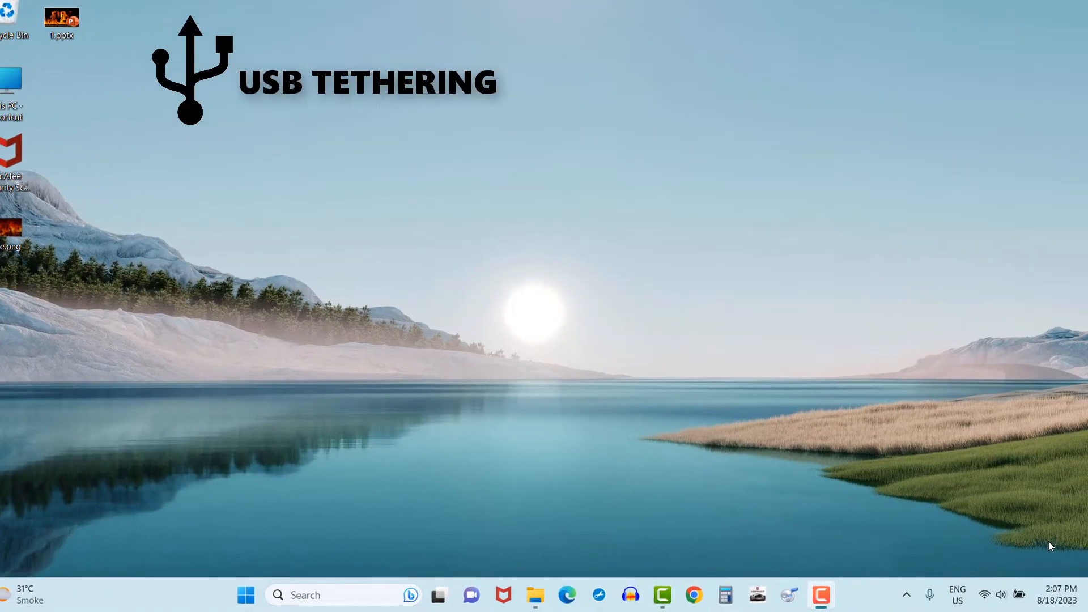
pyautogui.click(1001, 593)
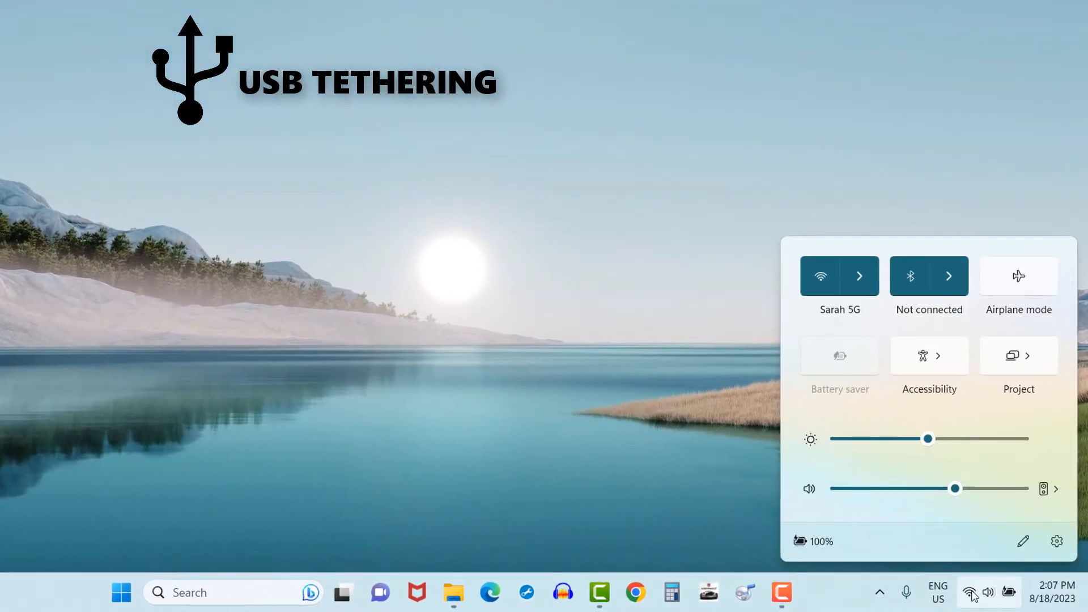
pyautogui.click(859, 275)
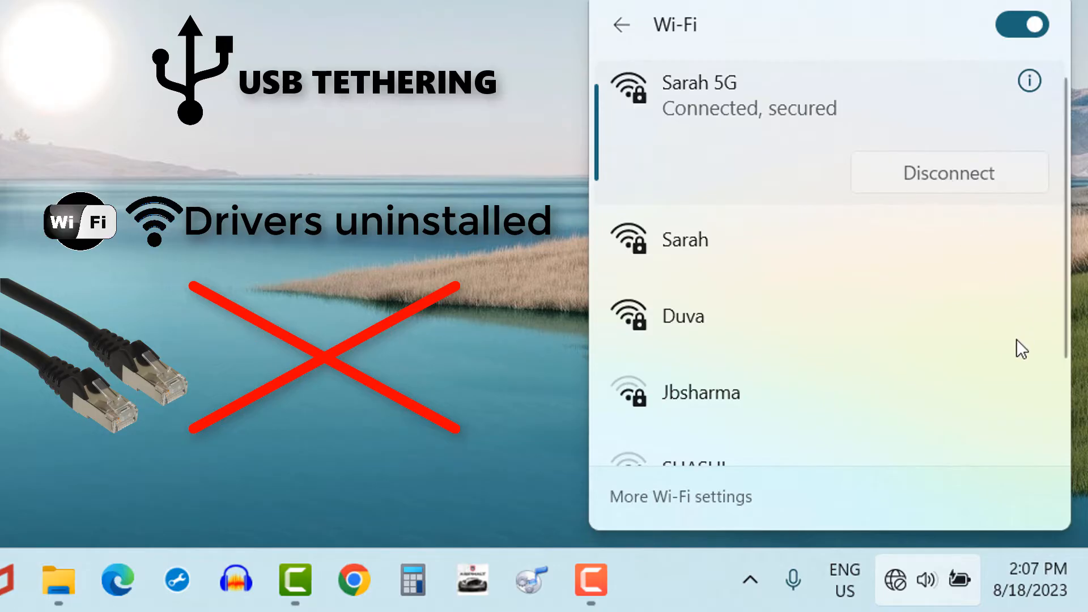
pyautogui.moveTo(483, 191)
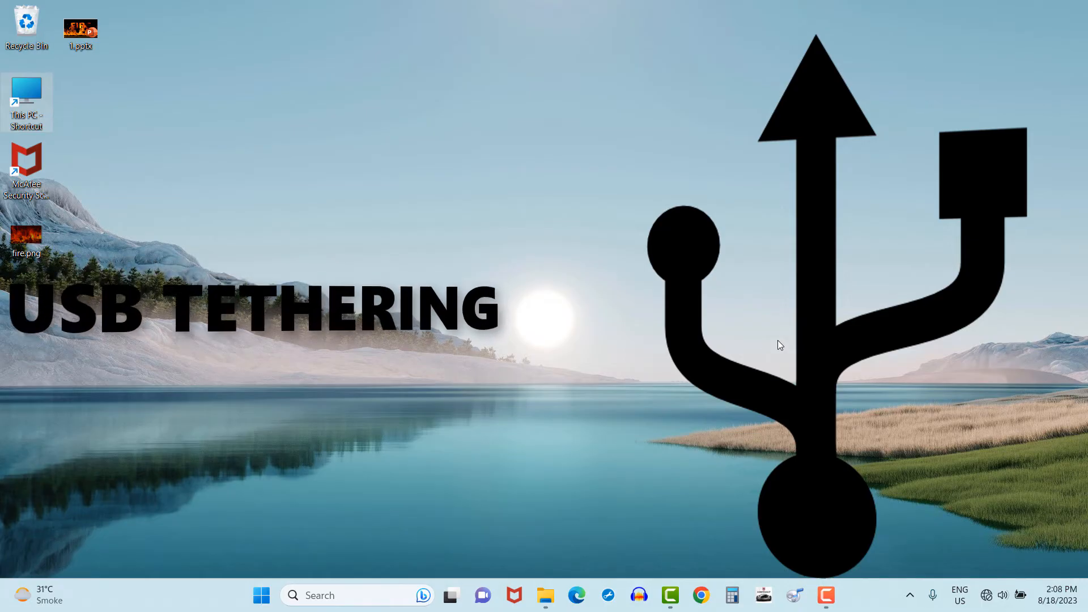
pyautogui.moveTo(644, 444)
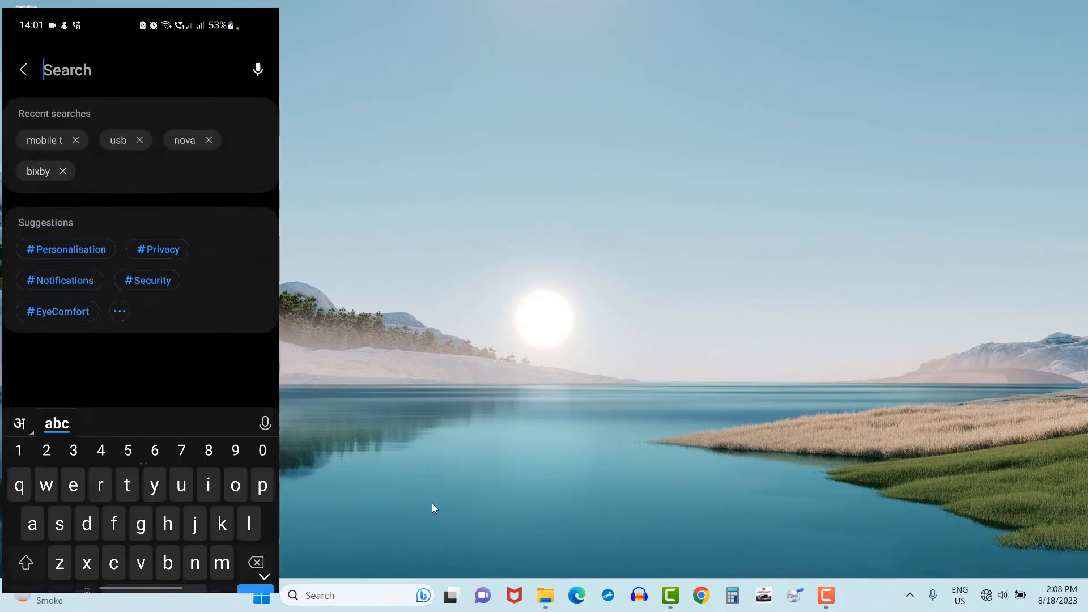
# Search the phone's Settings for 'mob t' and reach Mobile Hotspot and Tethering
pyautogui.write('mobile')
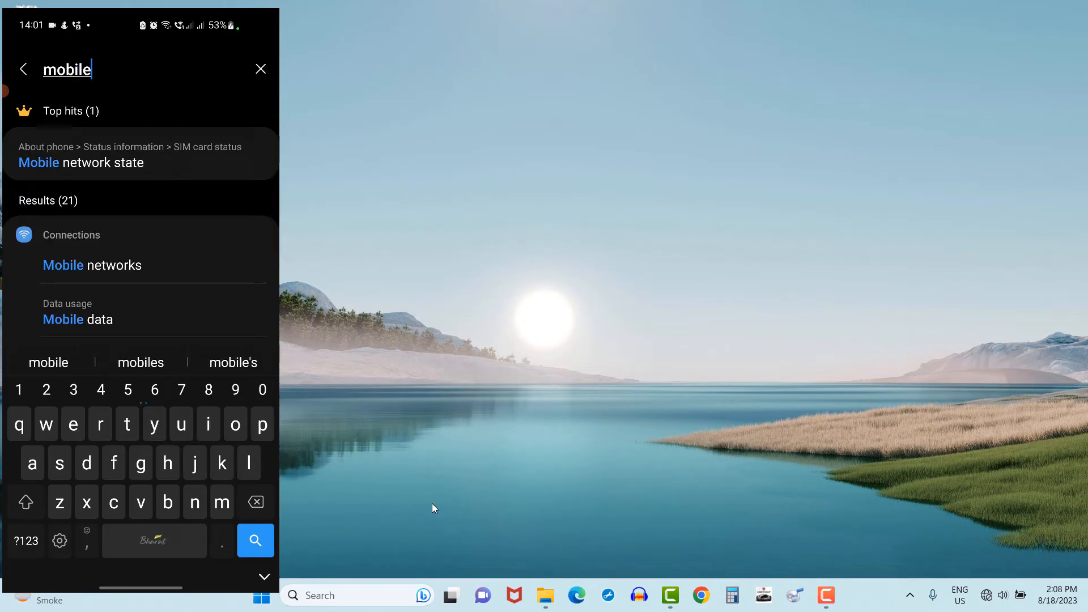
pyautogui.write('t')
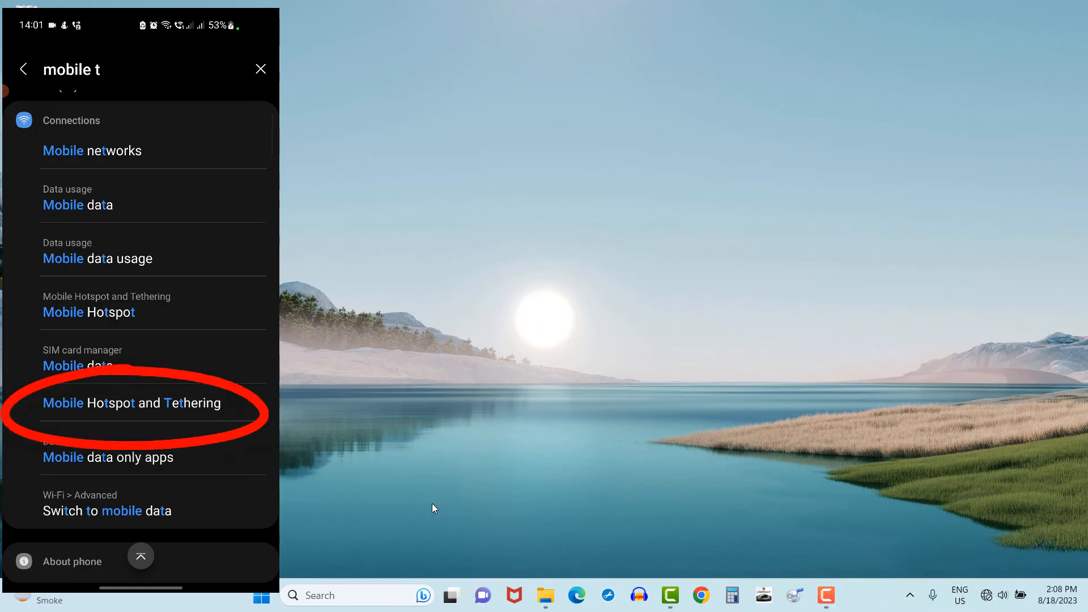
pyautogui.click(132, 404)
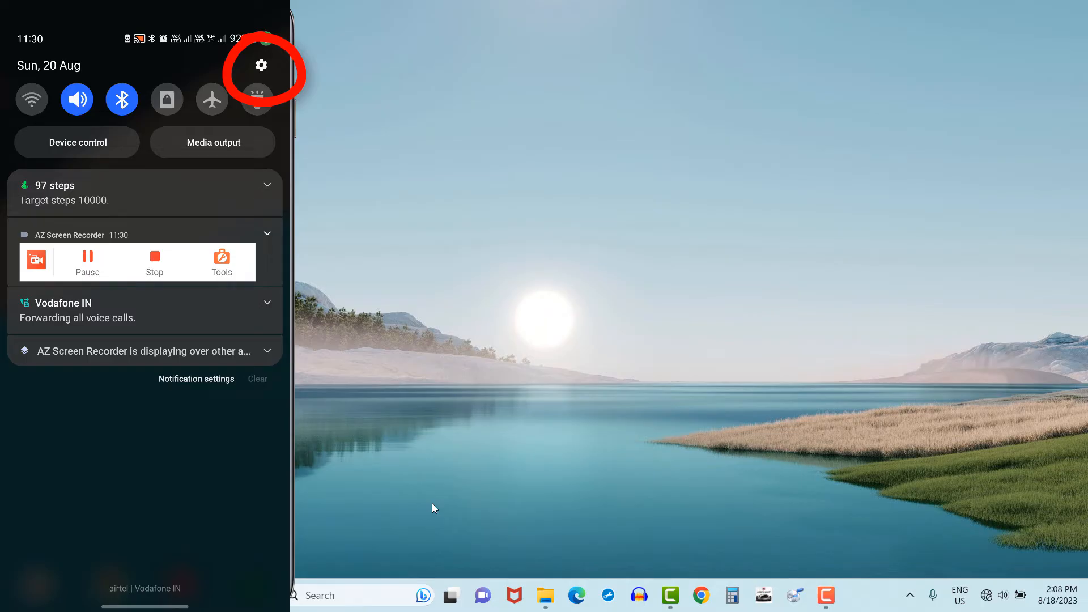
# Turn on USB tethering via Connections > Mobile Hotspot and Tethering, then check the laptop's network status
pyautogui.click(261, 65)
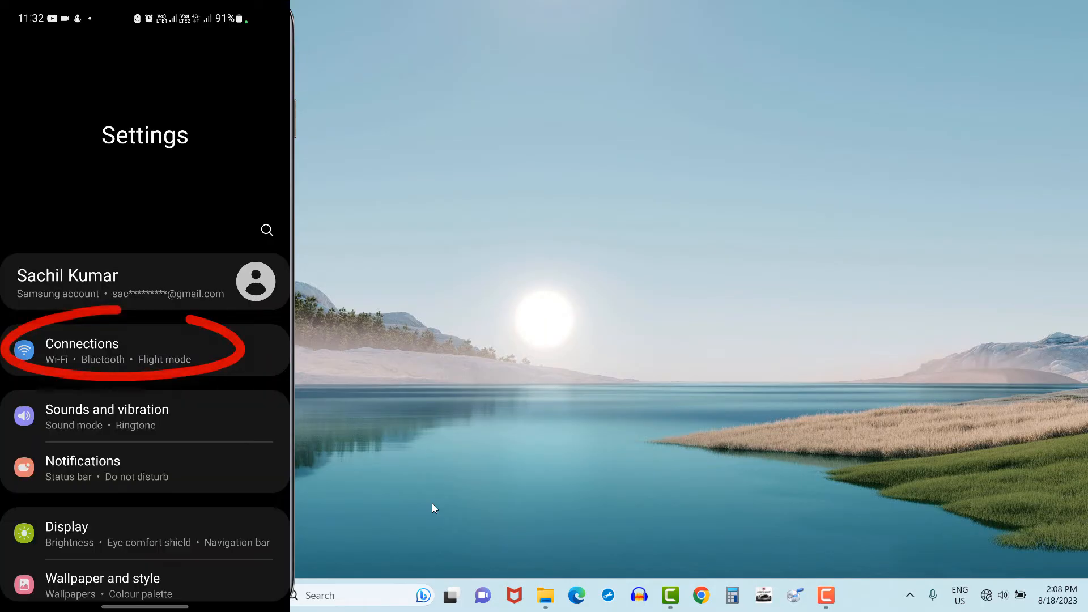
pyautogui.click(82, 343)
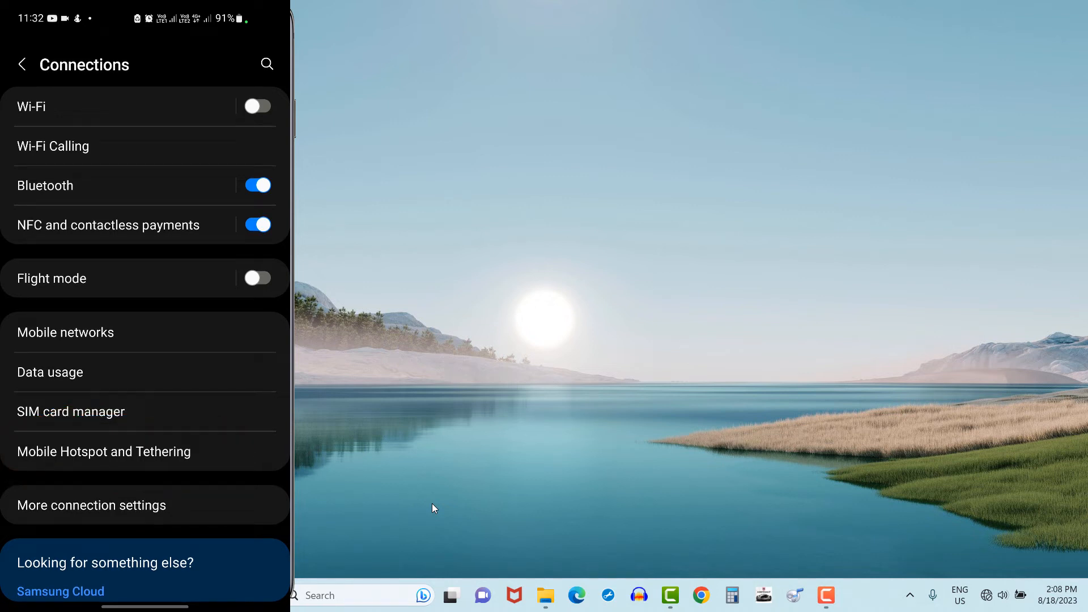
pyautogui.click(104, 451)
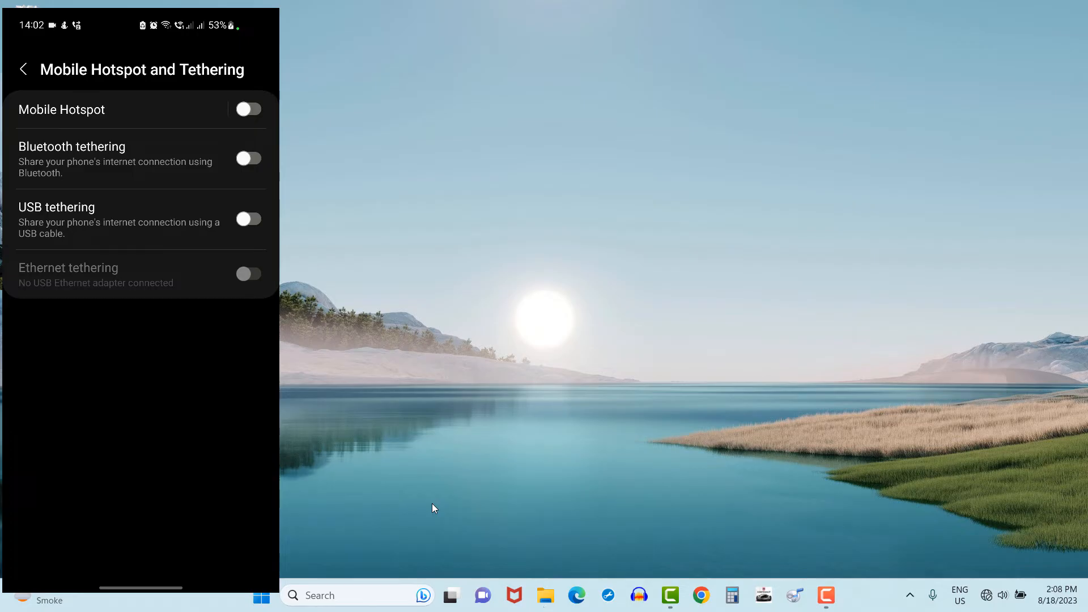
pyautogui.click(249, 219)
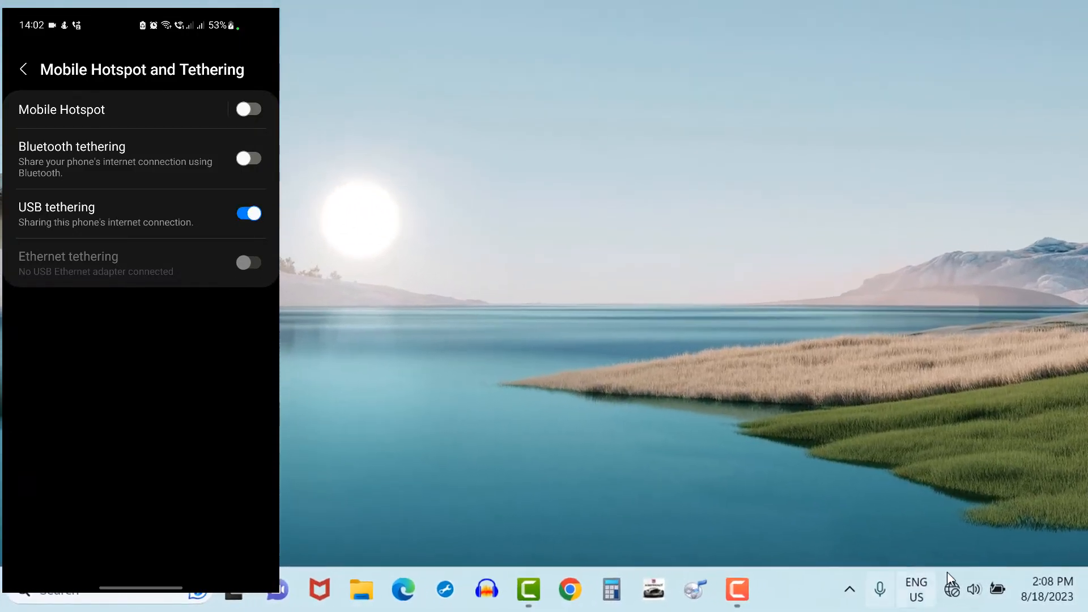
pyautogui.click(952, 589)
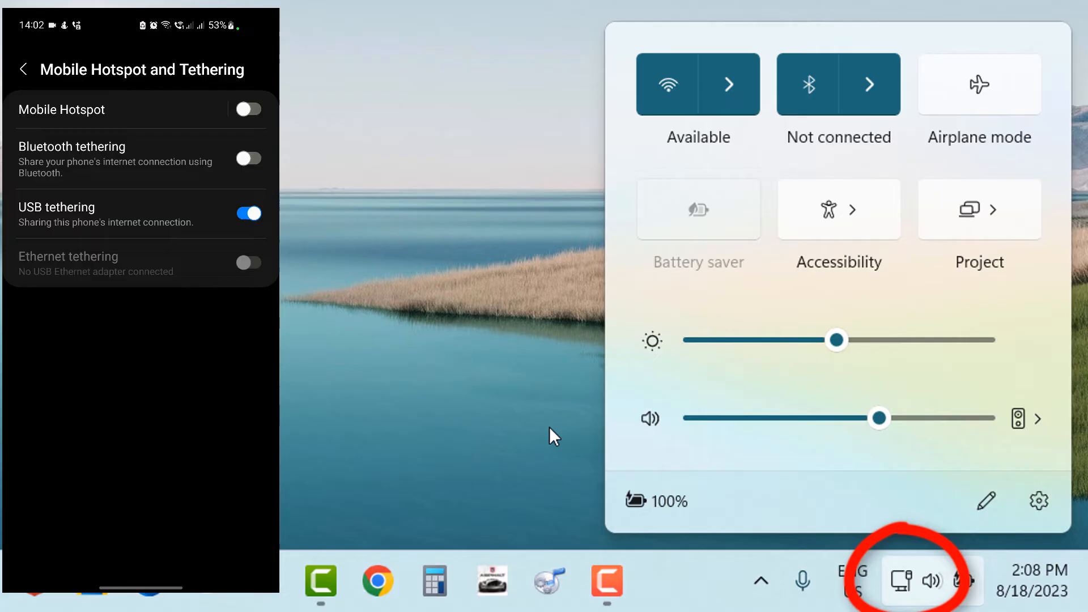
# Confirm the laptop's connection through the phone in quick settings and dismiss the panel
pyautogui.click(902, 580)
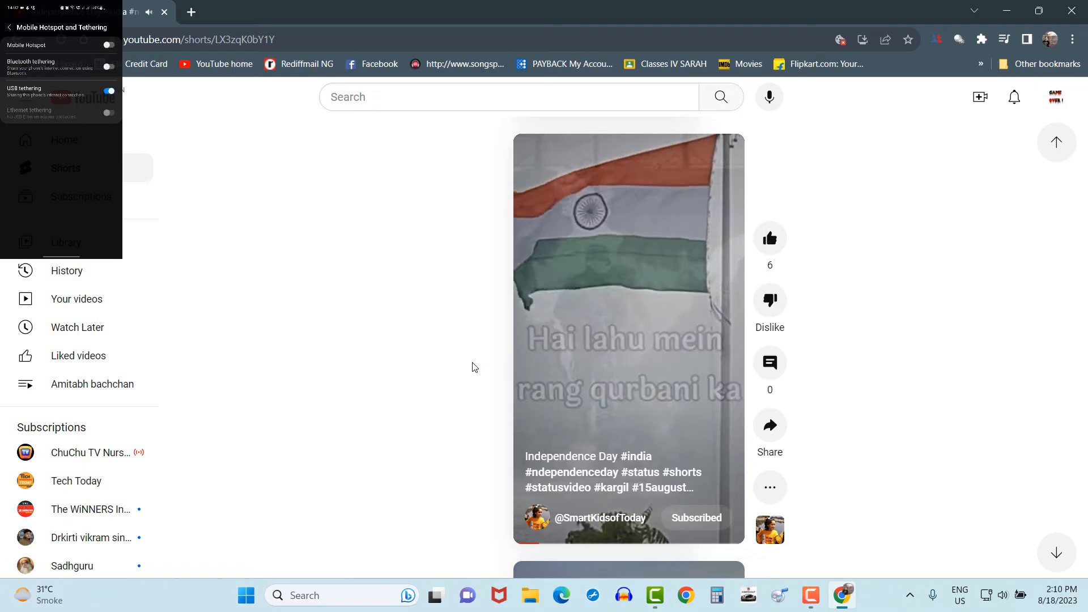
# Scroll through YouTube, restore Chrome, and scroll down the Amazon.in deals to verify pages load
pyautogui.scroll(-3)
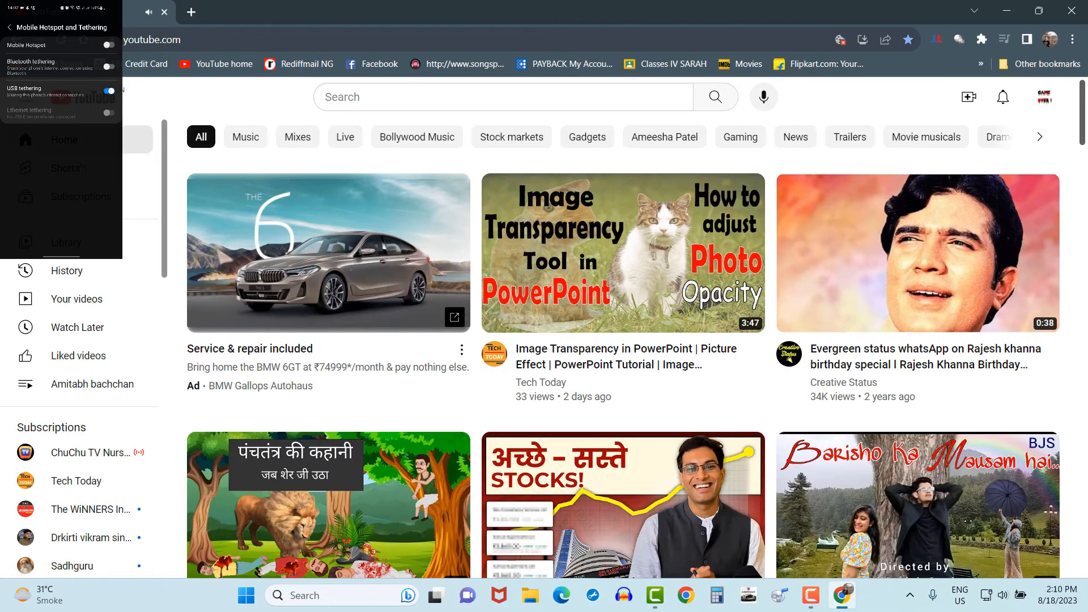
pyautogui.scroll(-3)
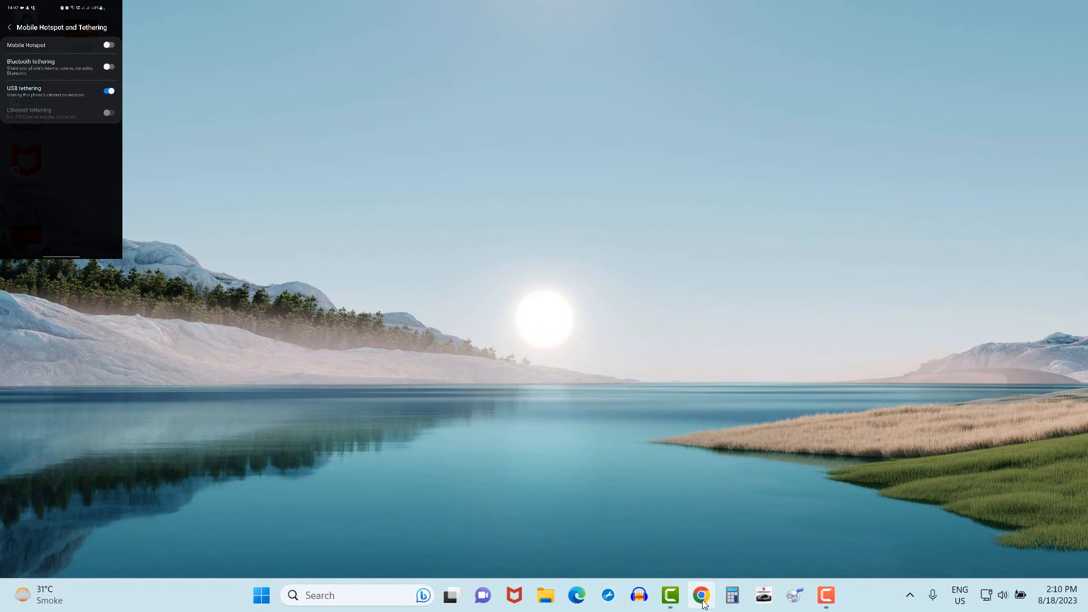
pyautogui.click(701, 593)
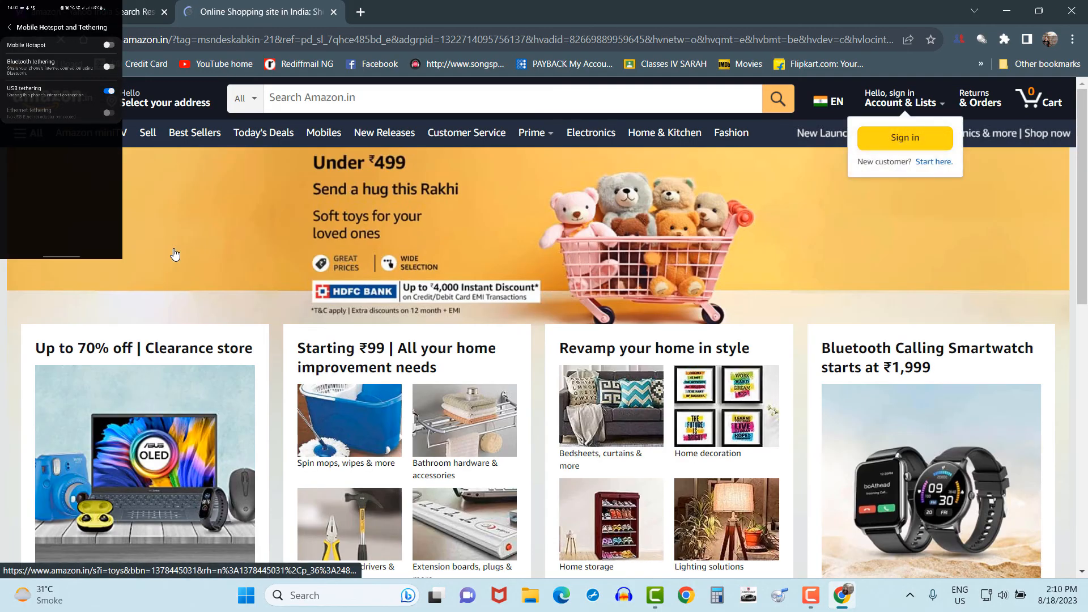
pyautogui.scroll(-3)
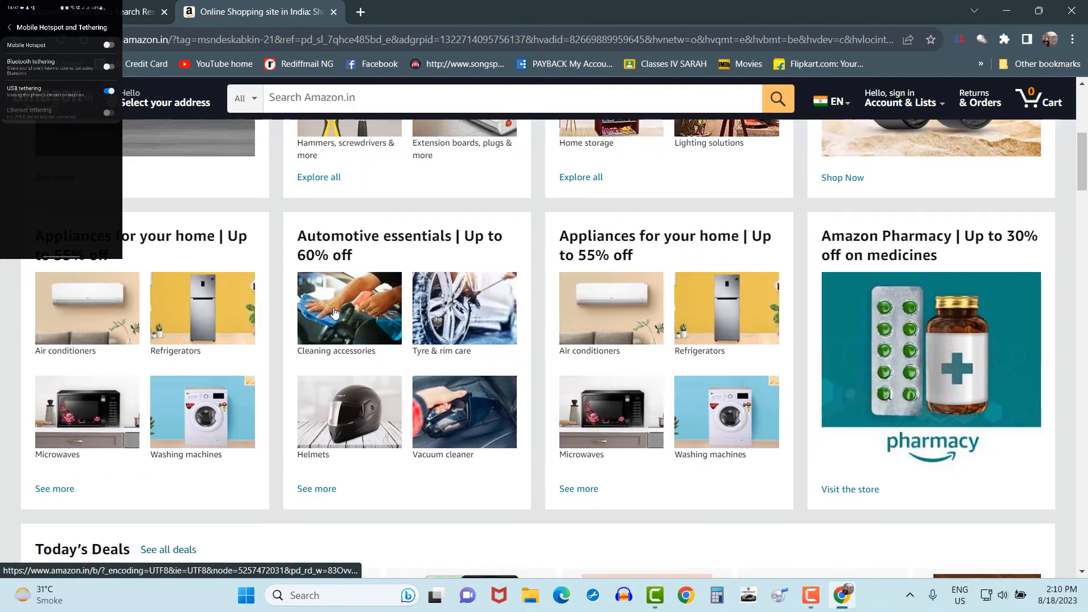
pyautogui.scroll(-3)
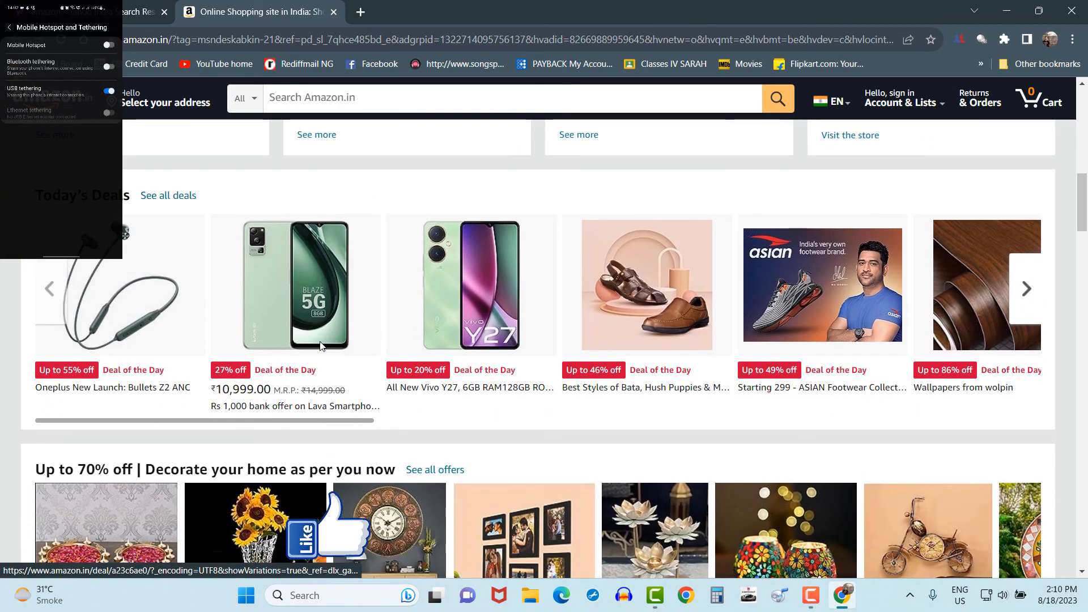
pyautogui.scroll(-3)
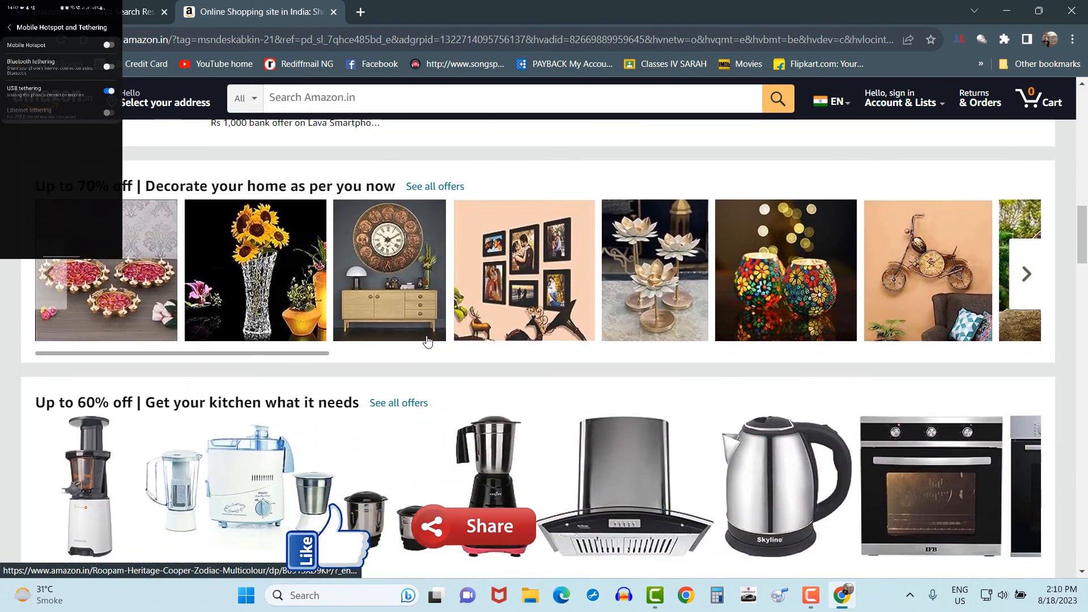
pyautogui.scroll(-3)
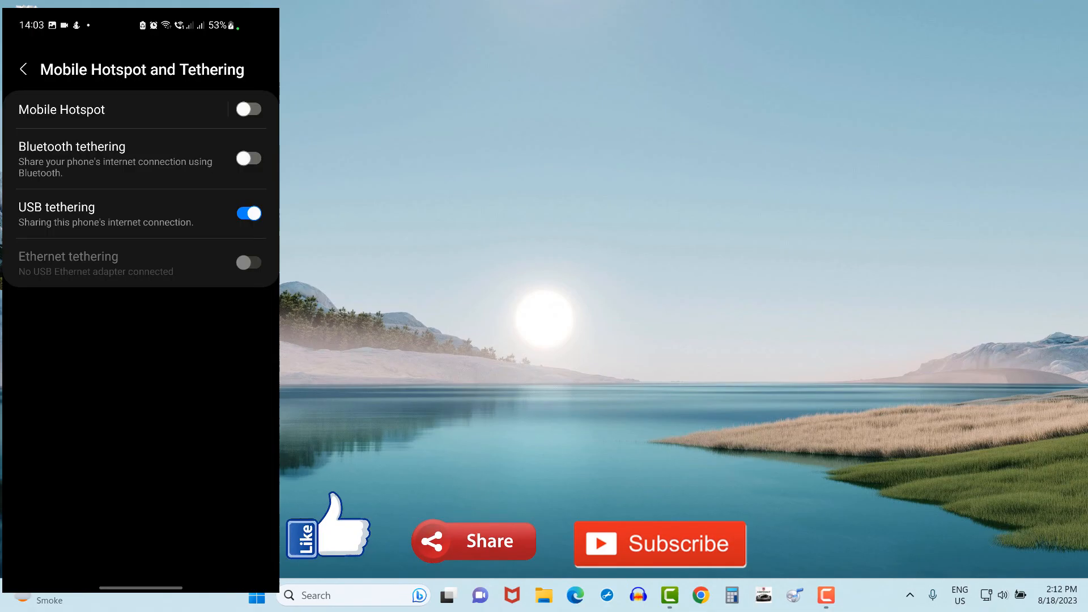
# Turn USB tethering back off on the Mobile Hotspot and Tethering screen
pyautogui.click(250, 213)
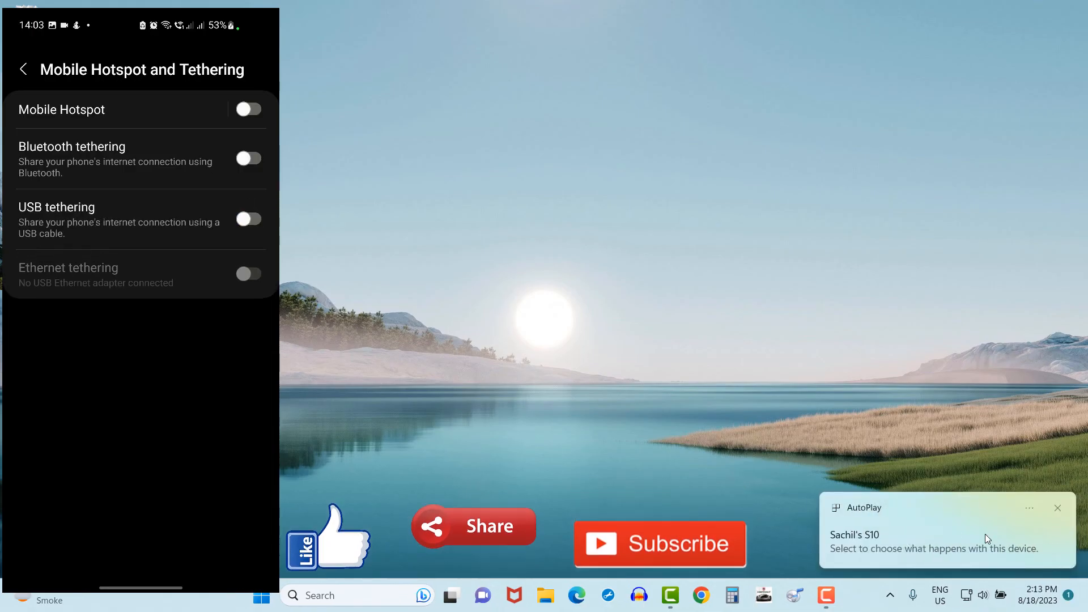